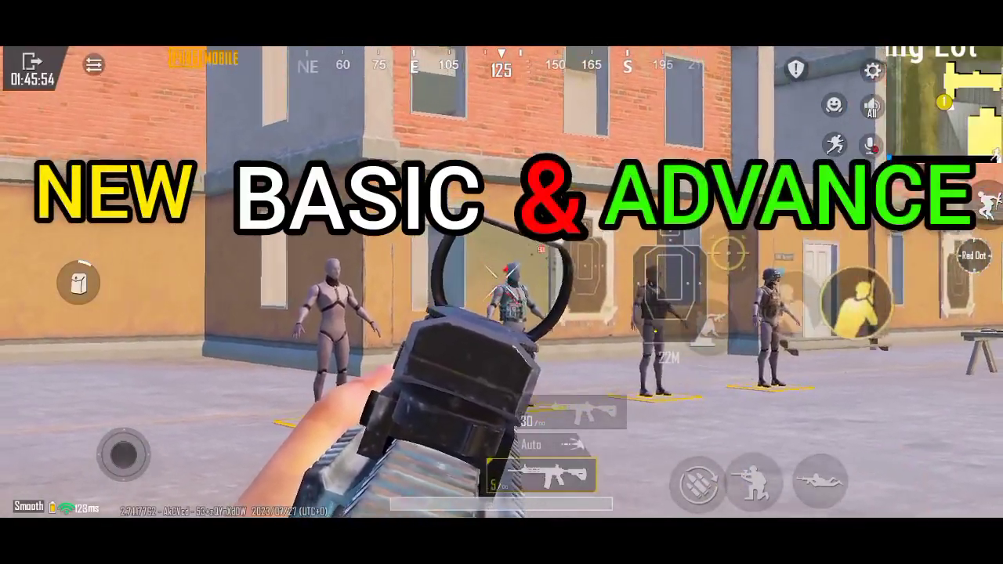
Step: Set Scope Mode to Hold in Basic Controls and review the peek settings
{"action": "left_click", "coordinate": [872, 72]}
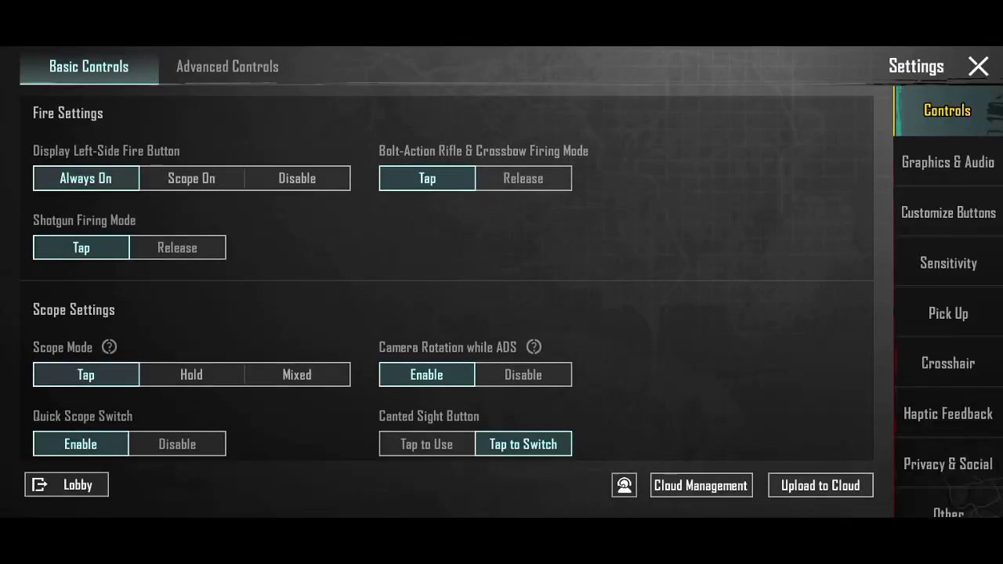
{"action": "scroll", "scroll_direction": "down", "scroll_amount": 3}
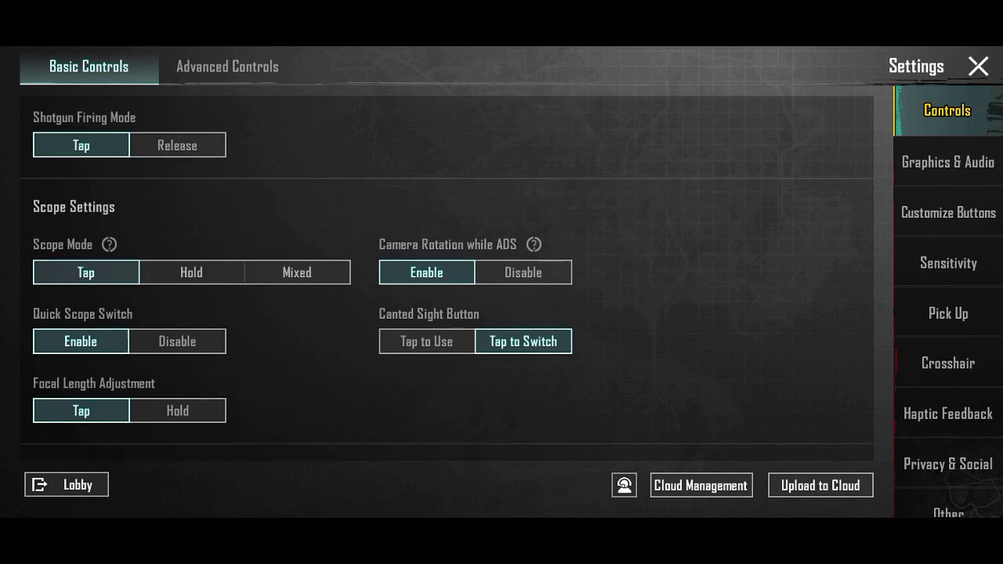
{"action": "scroll", "scroll_direction": "down", "scroll_amount": 3}
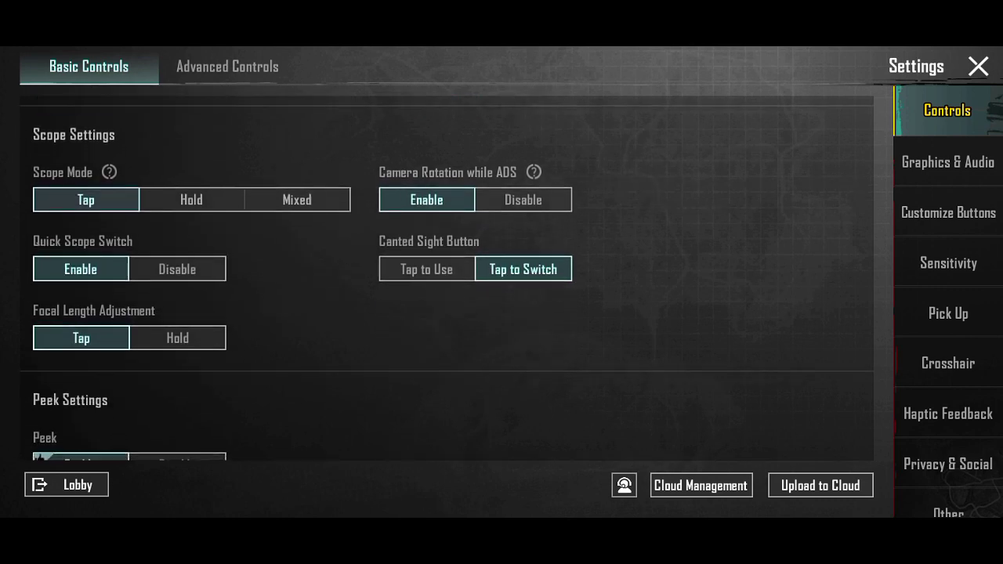
{"action": "left_click", "coordinate": [191, 199]}
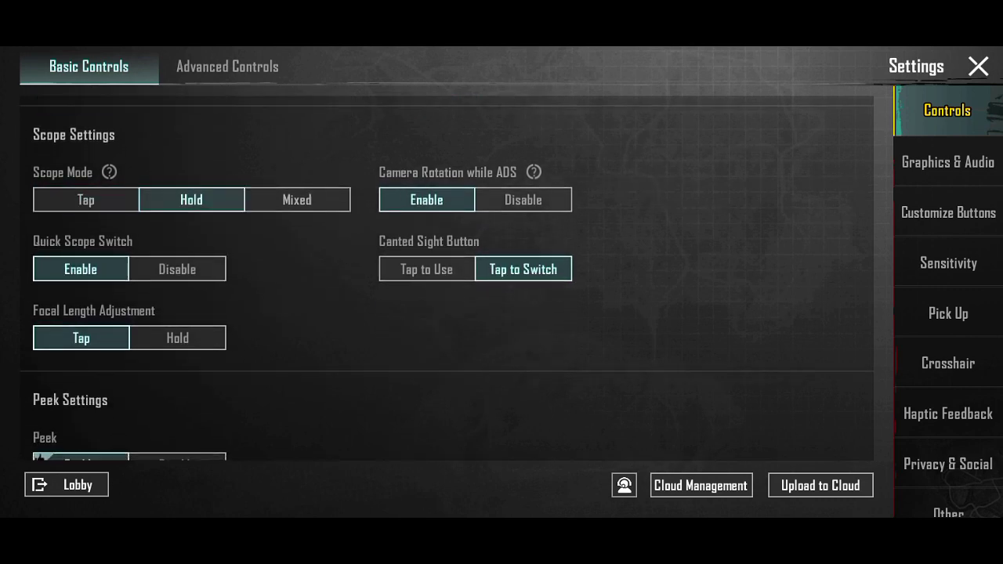
{"action": "scroll", "scroll_direction": "down", "scroll_amount": 3}
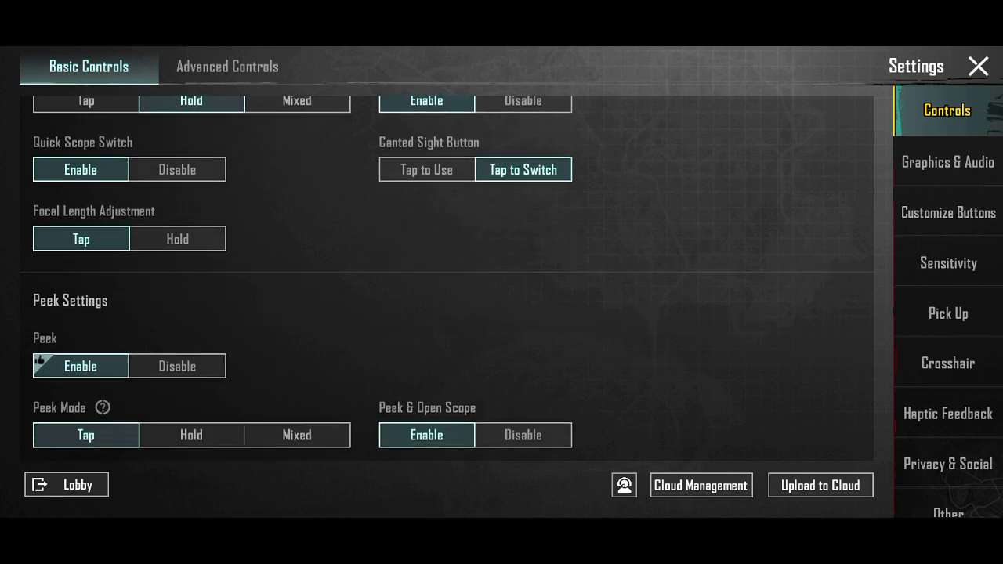
{"action": "scroll", "scroll_direction": "down", "scroll_amount": 3}
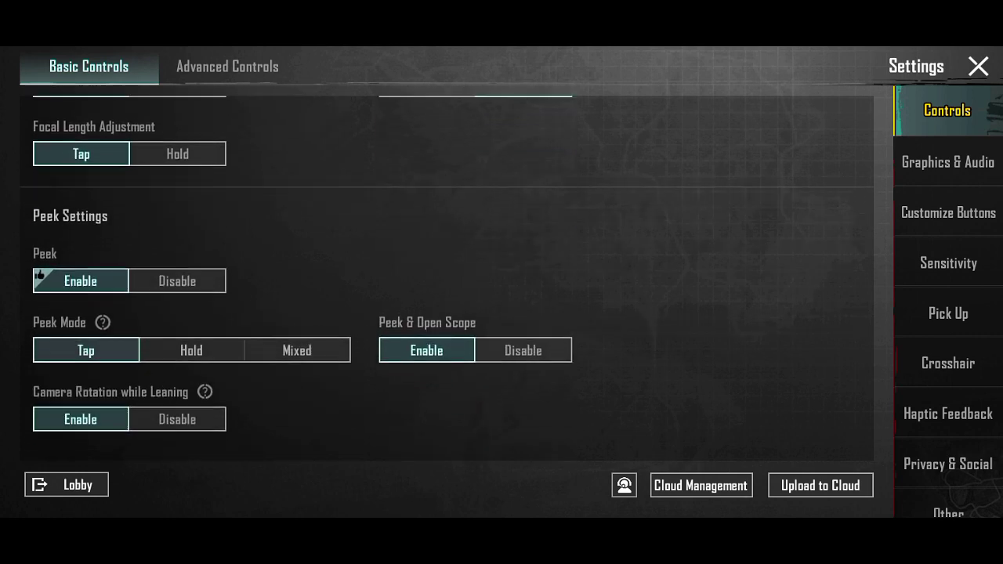
{"action": "scroll", "scroll_direction": "up", "scroll_amount": 3}
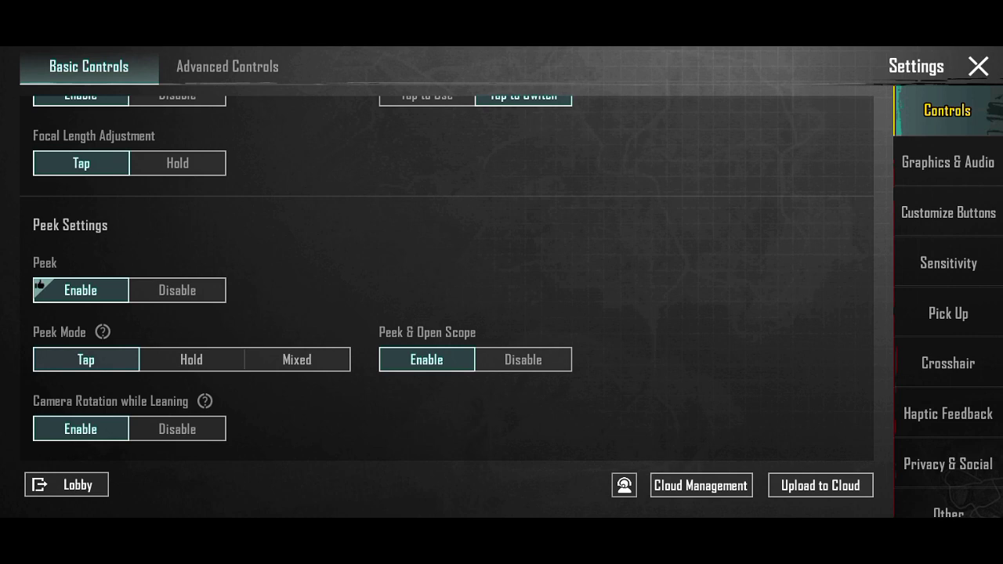
{"action": "scroll", "scroll_direction": "up", "scroll_amount": 3}
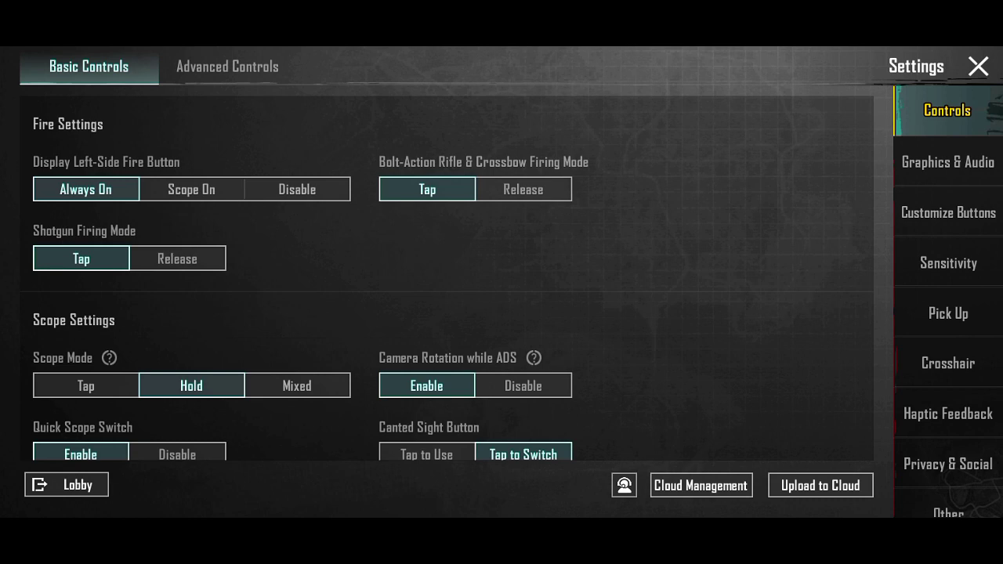
Step: Adjust Sprint Sensitivity to 90% in Advanced Controls and review the assist features
{"action": "left_click", "coordinate": [227, 65]}
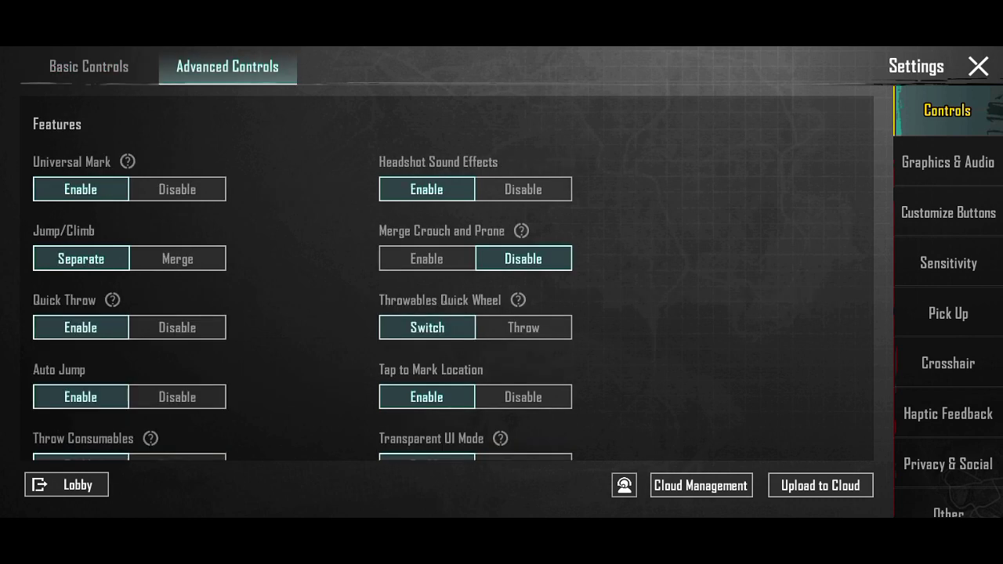
{"action": "scroll", "scroll_direction": "down", "scroll_amount": 3}
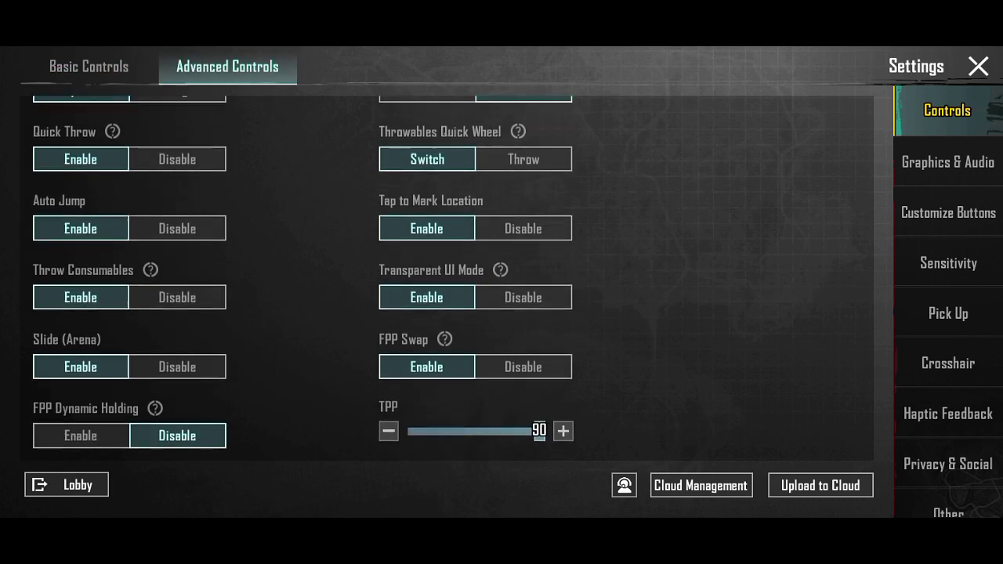
{"action": "scroll", "scroll_direction": "down", "scroll_amount": 3}
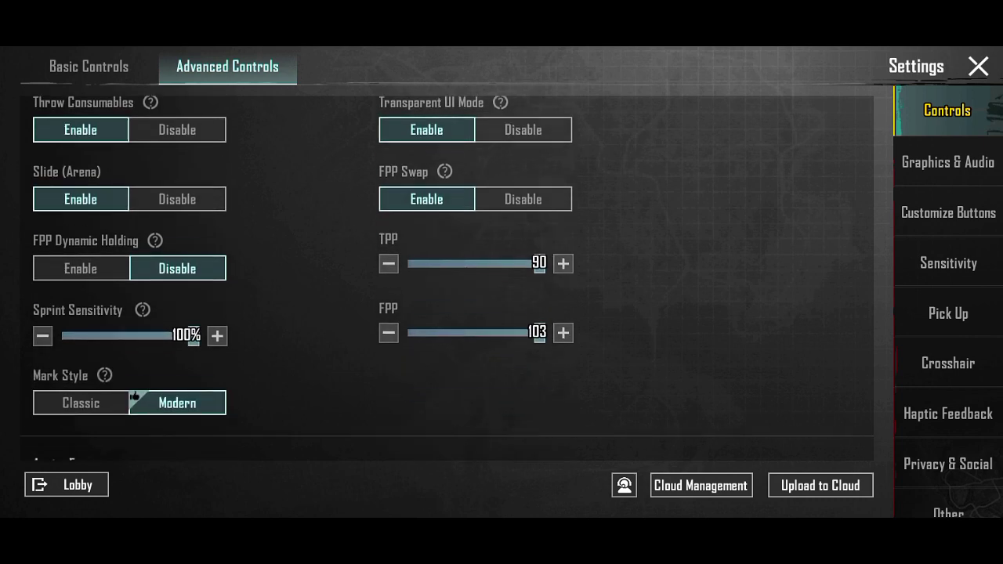
{"action": "scroll", "scroll_direction": "down", "scroll_amount": 3}
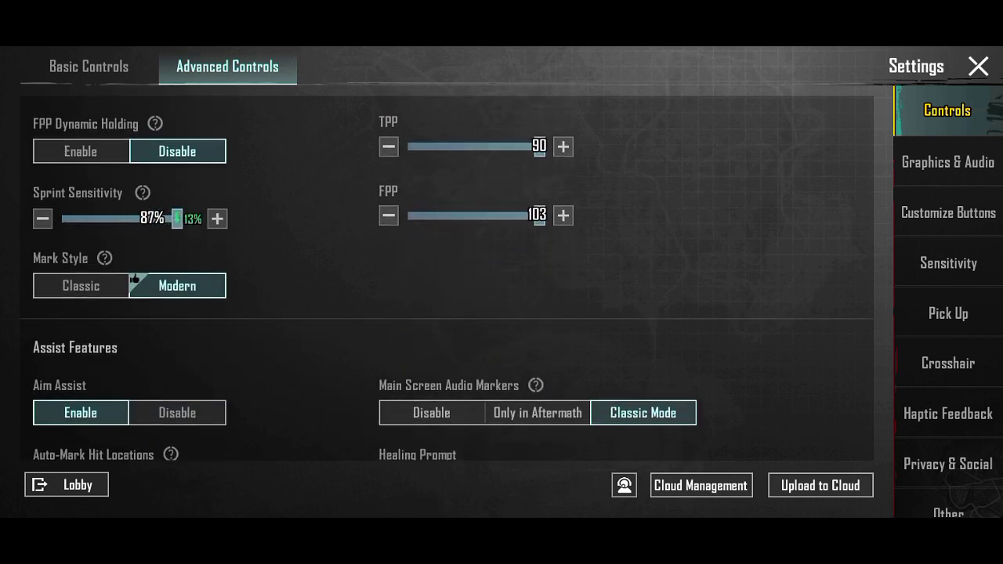
{"action": "left_click", "coordinate": [216, 218]}
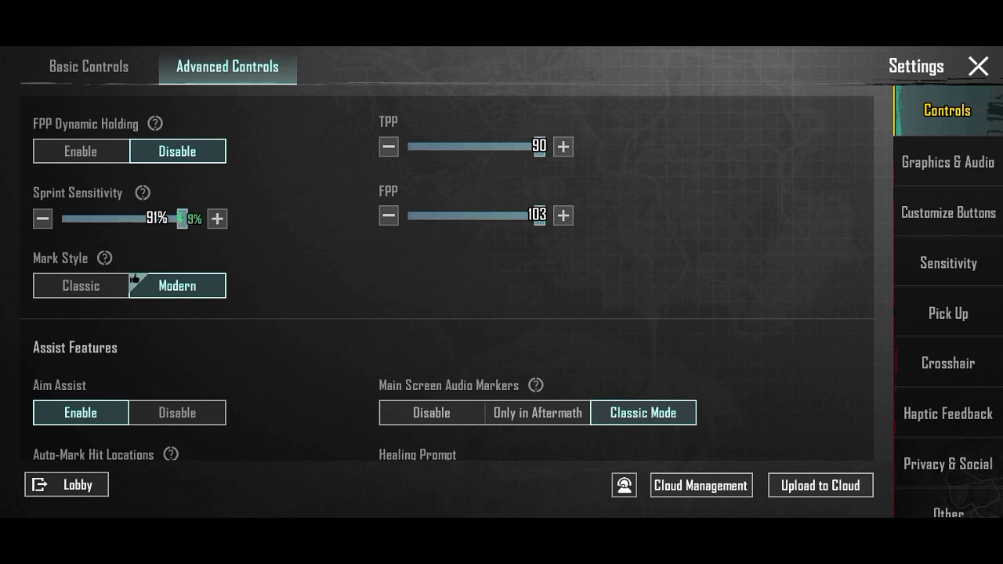
{"action": "scroll", "scroll_direction": "down", "scroll_amount": 3}
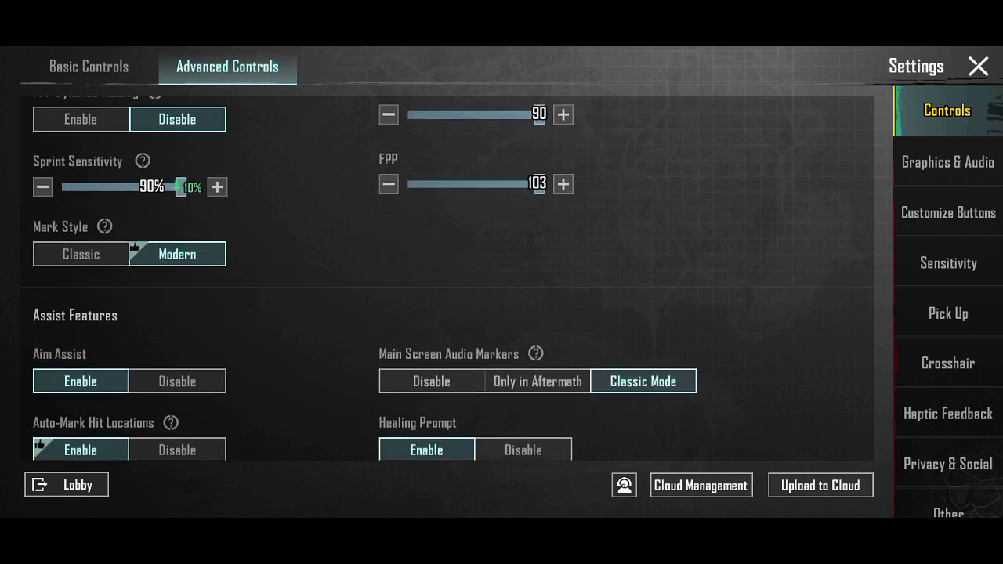
{"action": "scroll", "scroll_direction": "down", "scroll_amount": 3}
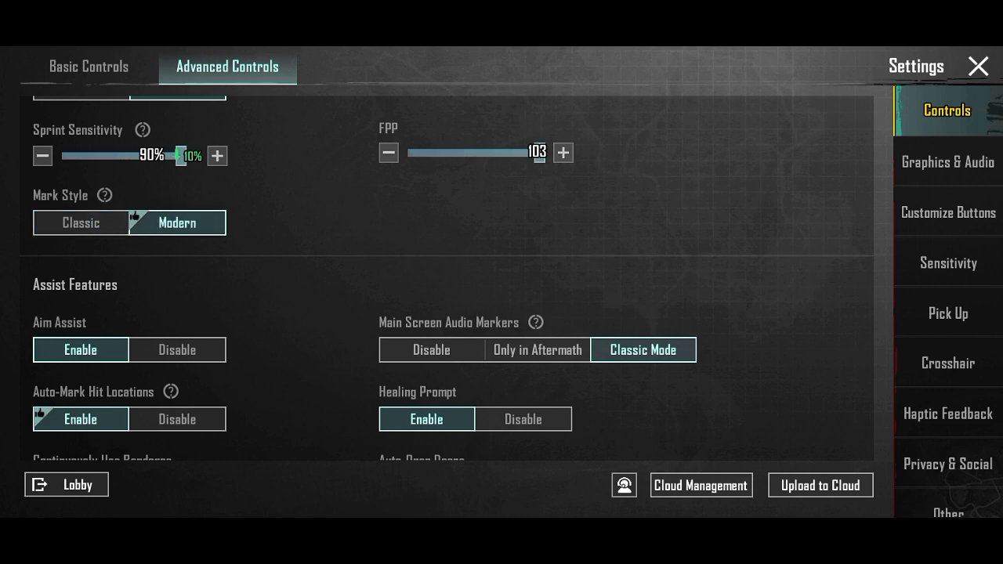
{"action": "scroll", "scroll_direction": "down", "scroll_amount": 3}
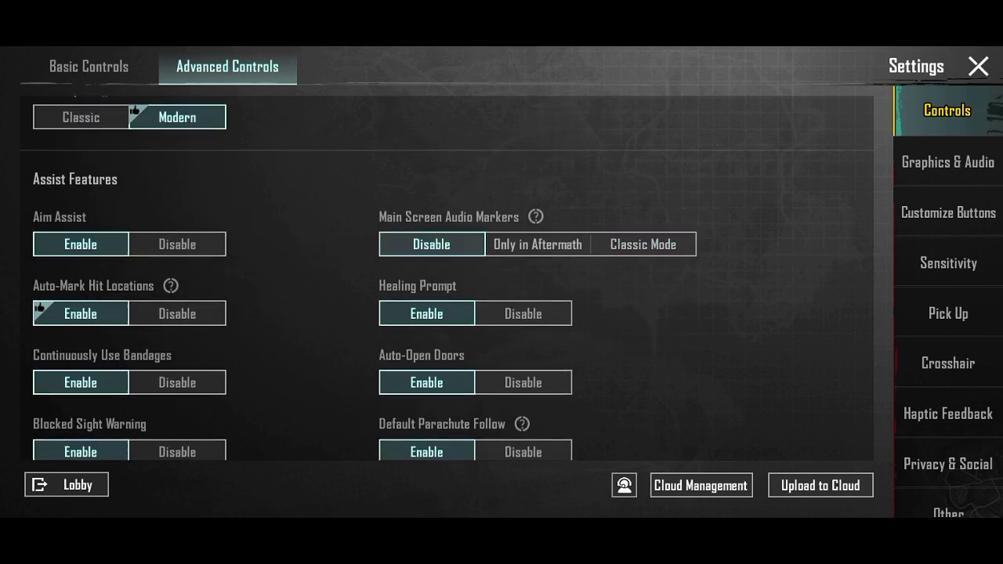
{"action": "scroll", "scroll_direction": "up", "scroll_amount": 3}
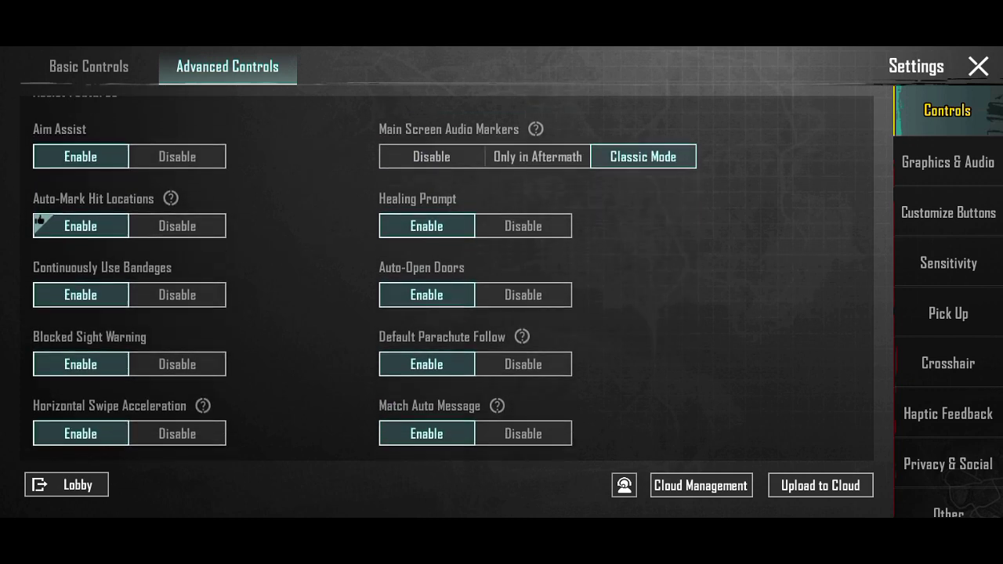
{"action": "scroll", "scroll_direction": "down", "scroll_amount": 3}
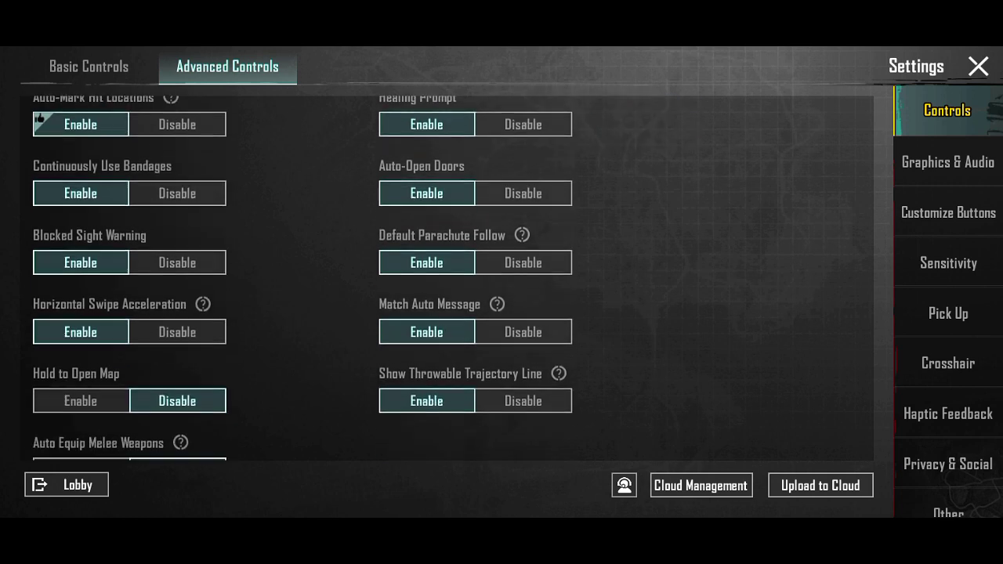
{"action": "scroll", "scroll_direction": "down", "scroll_amount": 3}
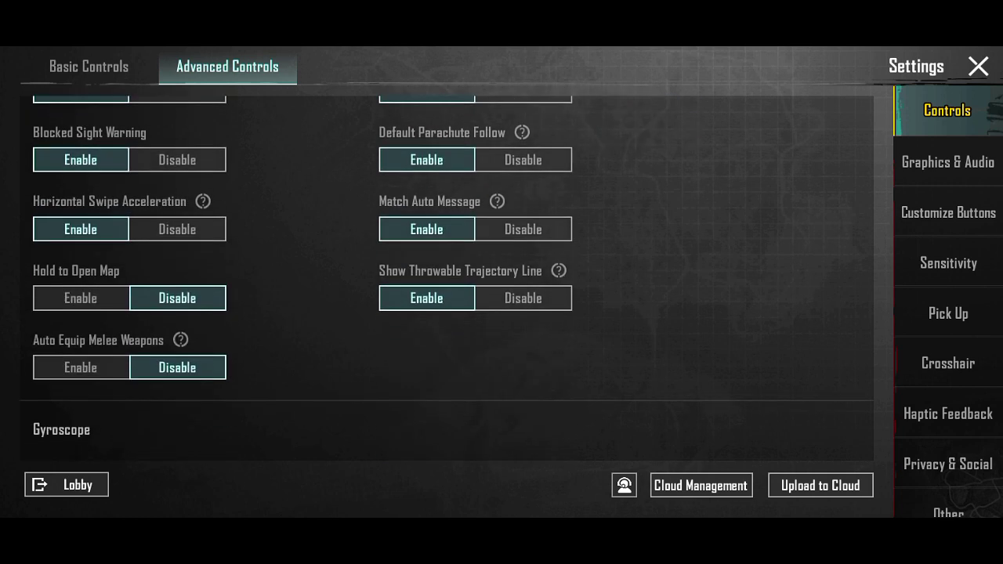
{"action": "scroll", "scroll_direction": "down", "scroll_amount": 3}
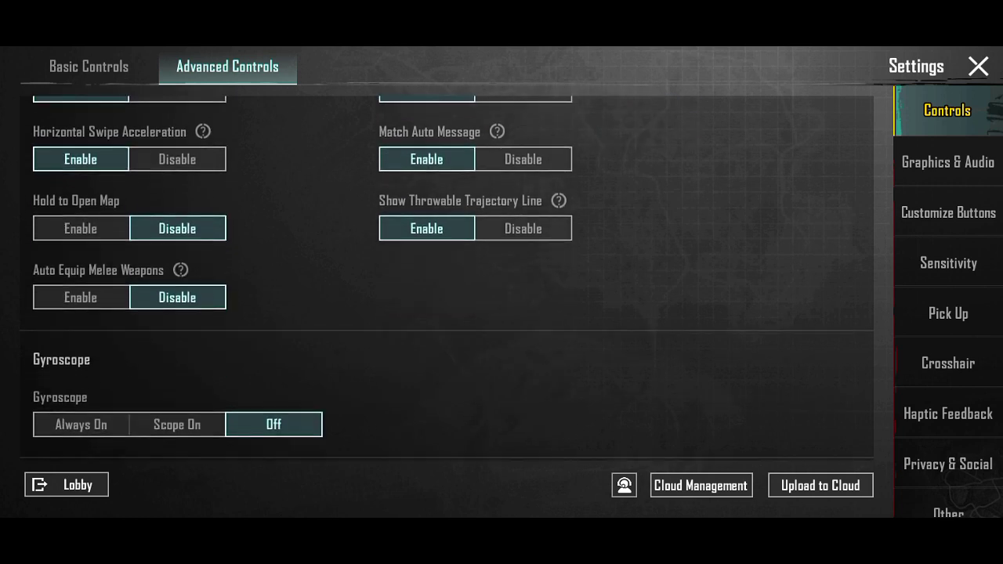
Step: Enable Gyroscope Reverse in the Aim section with the gyroscope kept Always On
{"action": "scroll", "scroll_direction": "down", "scroll_amount": 3}
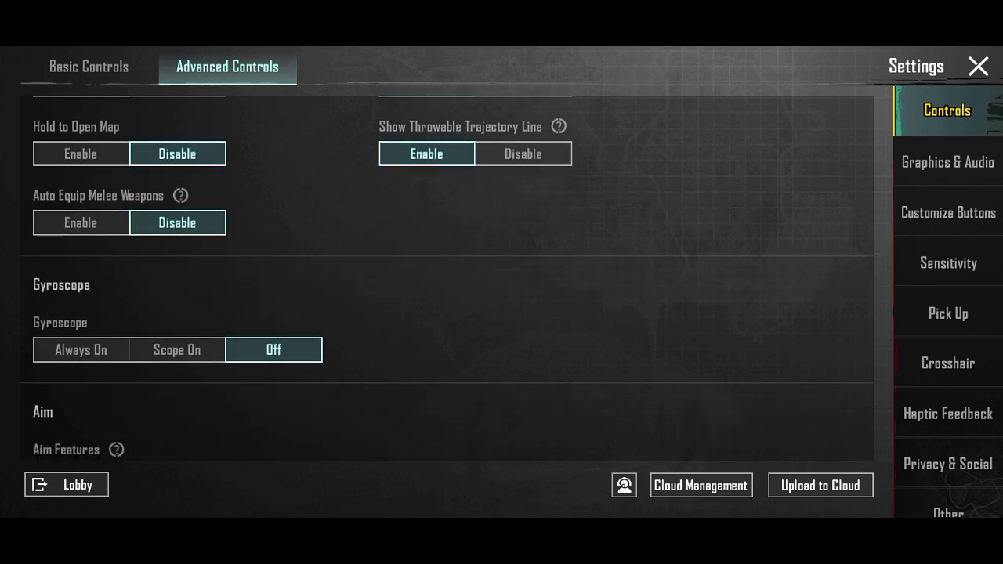
{"action": "scroll", "scroll_direction": "down", "scroll_amount": 3}
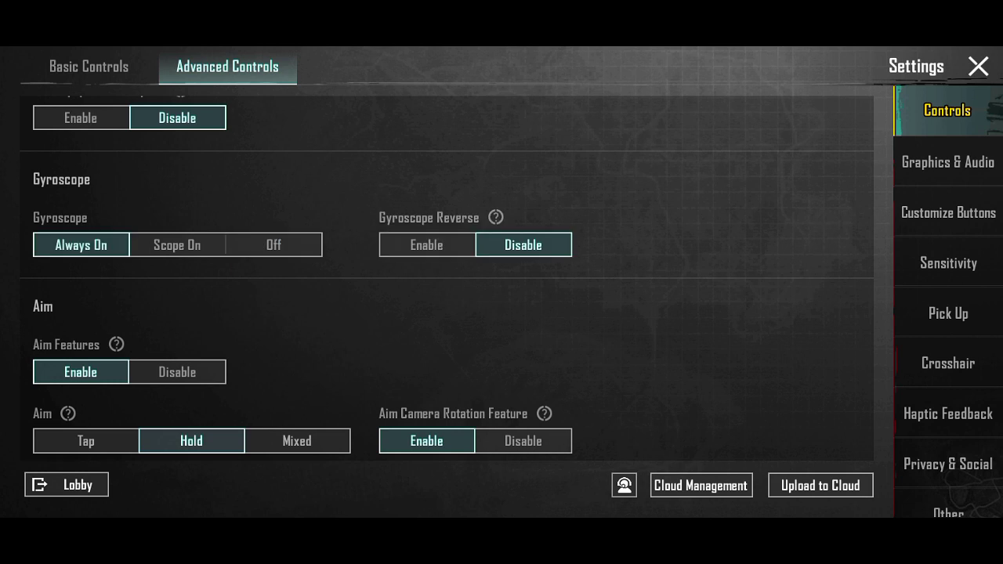
{"action": "scroll", "scroll_direction": "up", "scroll_amount": 3}
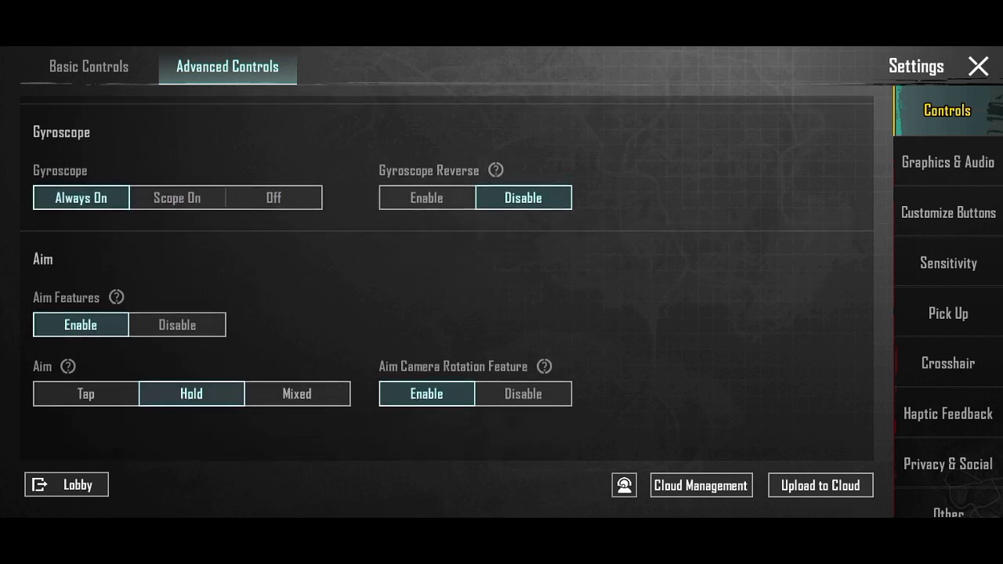
{"action": "scroll", "scroll_direction": "up", "scroll_amount": 3}
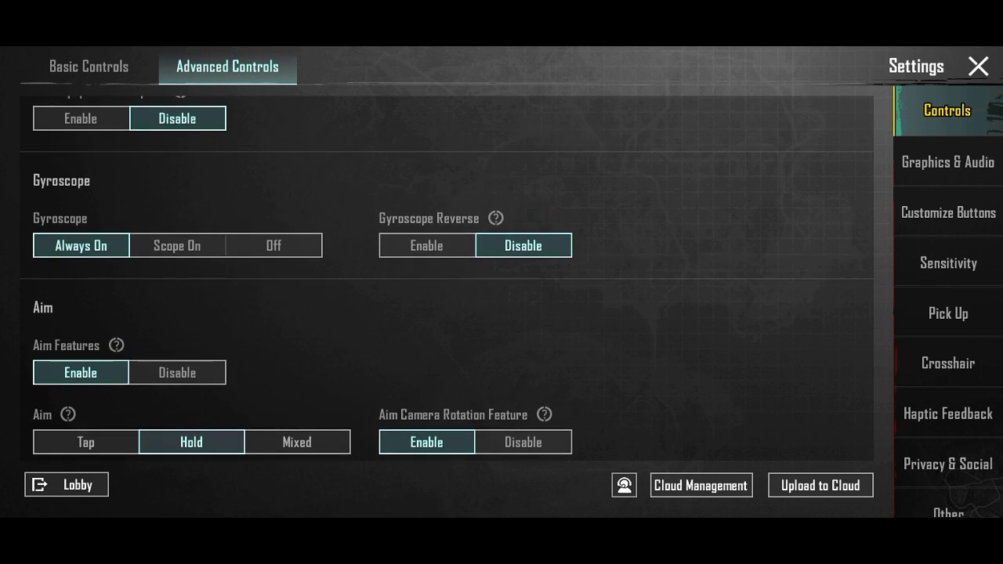
{"action": "left_click", "coordinate": [426, 244]}
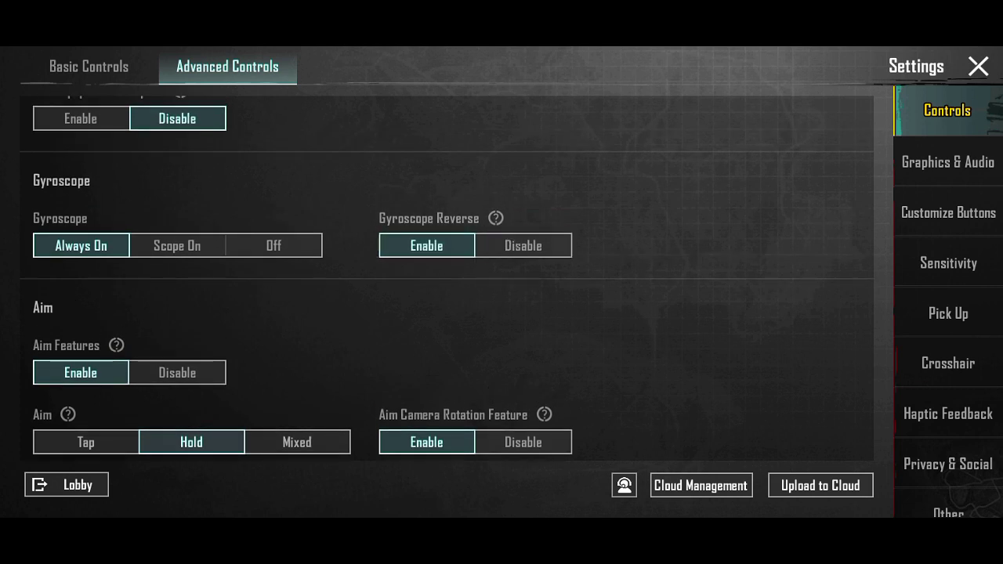